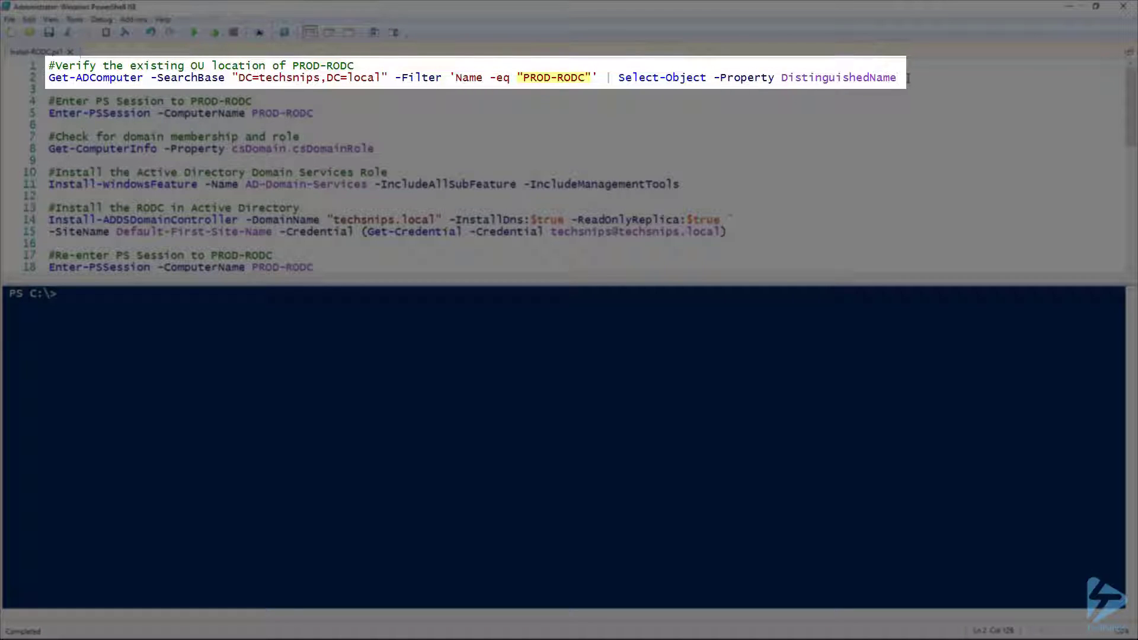
Show PROD-RODC's DistinguishedName, then select the Enter-PSSession command for PROD-RODC.
click(556, 77)
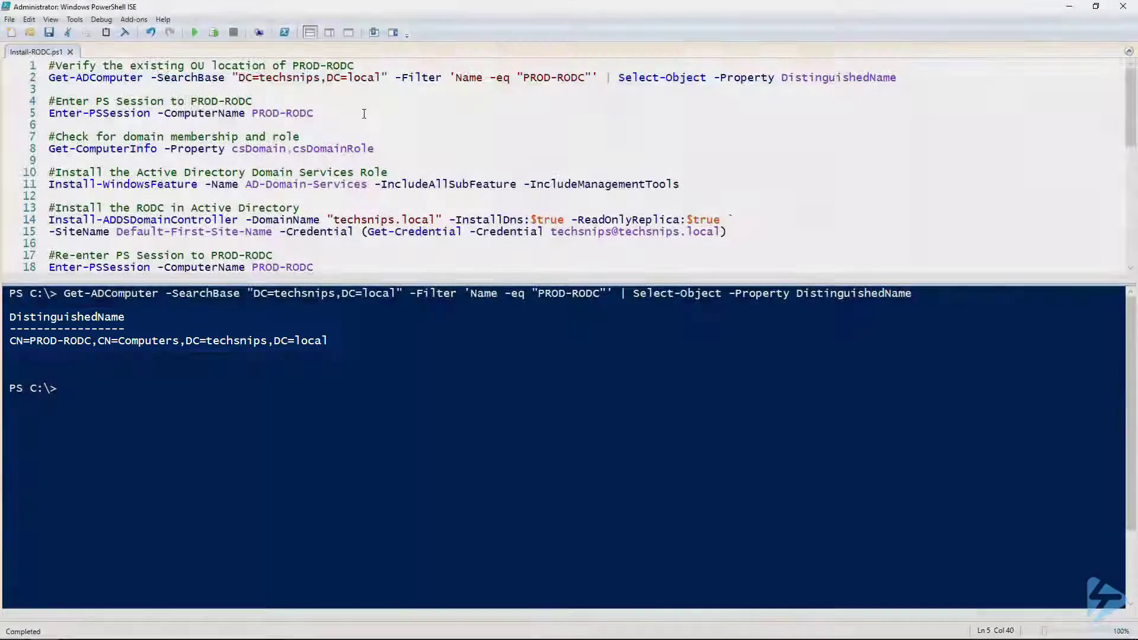
drag(48, 101, 313, 113)
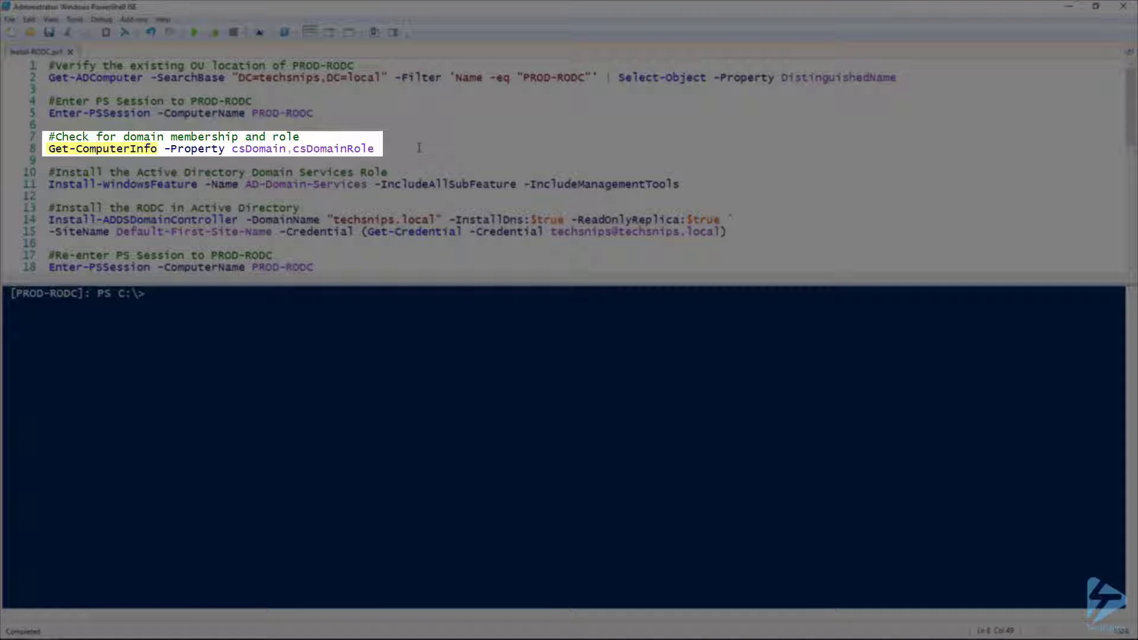
Run Get-ComputerInfo to show PROD-RODC's domain techsnips.local and MemberServer role.
click(374, 148)
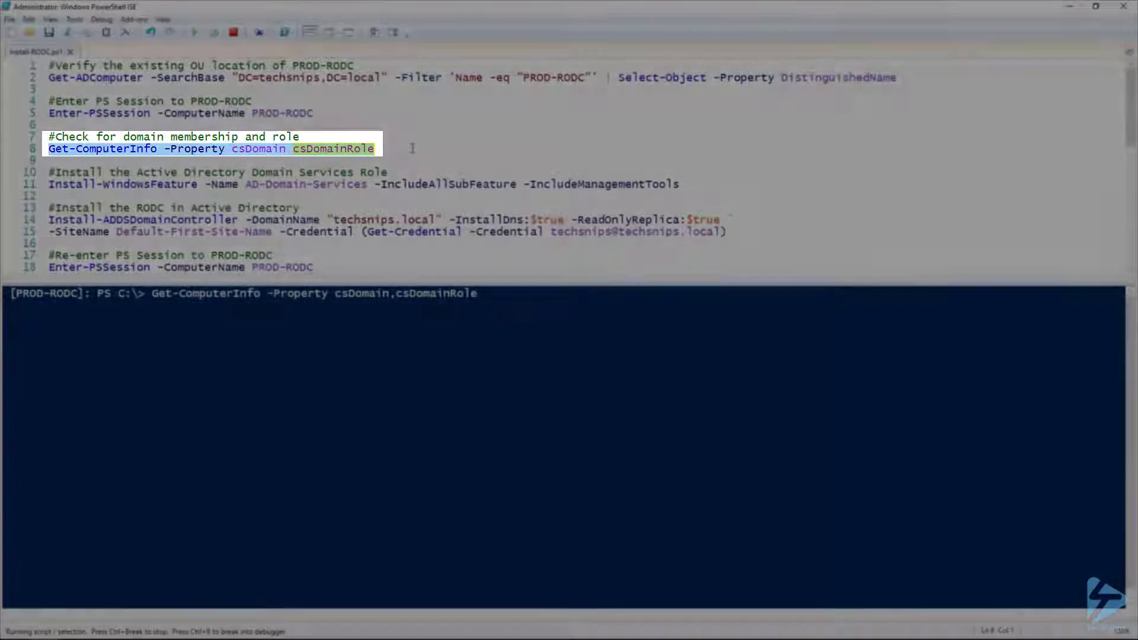
click(193, 32)
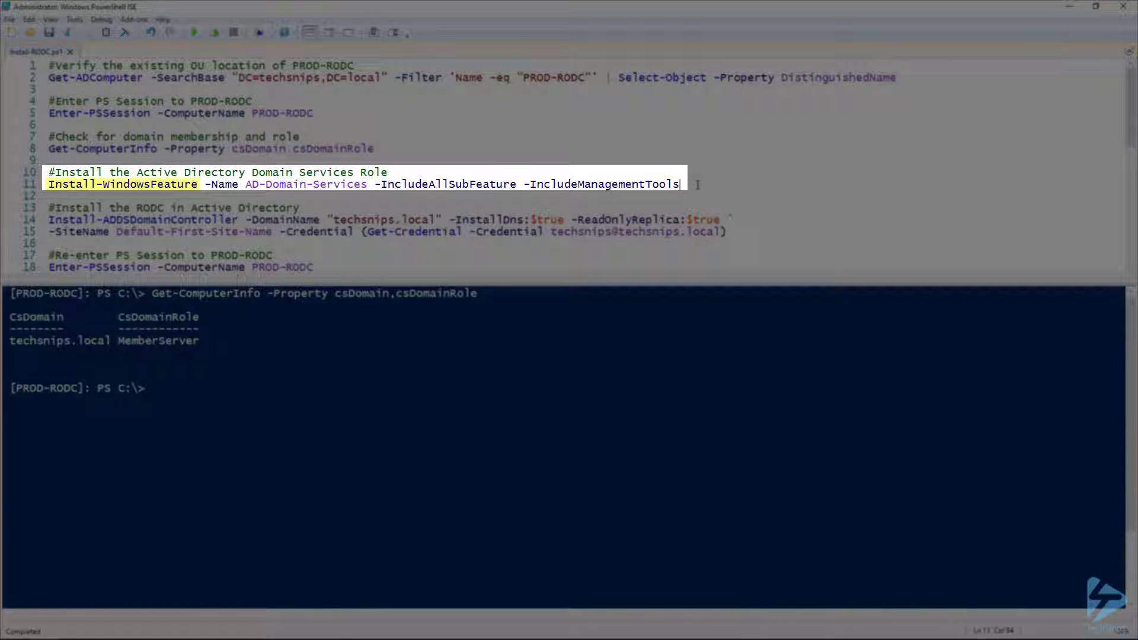
Run Install-WindowsFeature for AD-Domain-Services with all subfeatures and management tools.
double_click(305, 184)
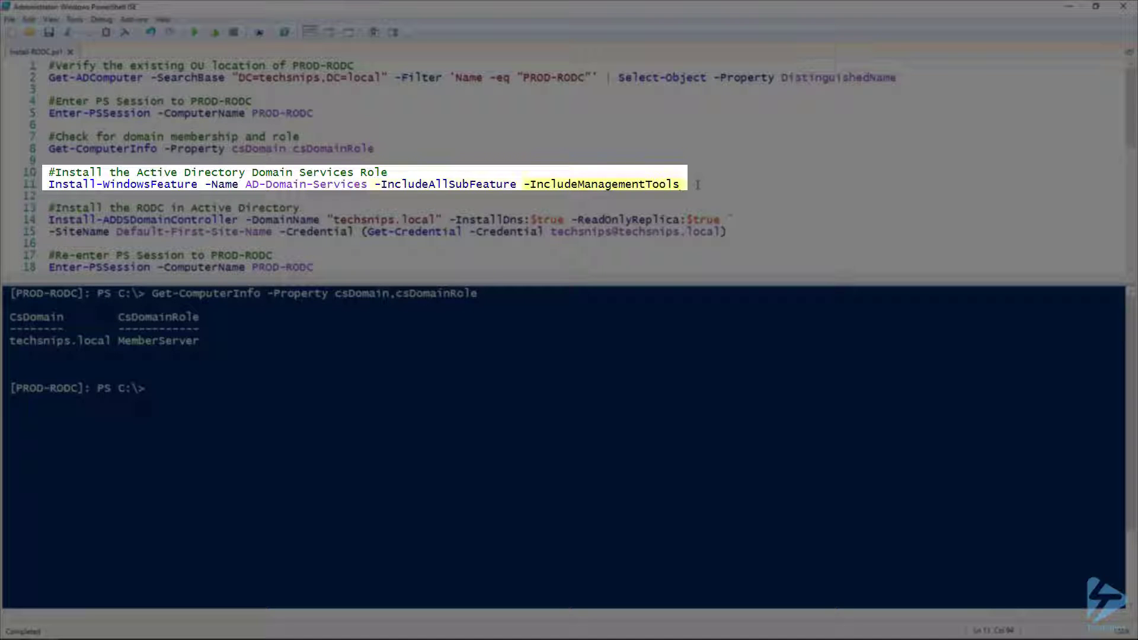
click(213, 32)
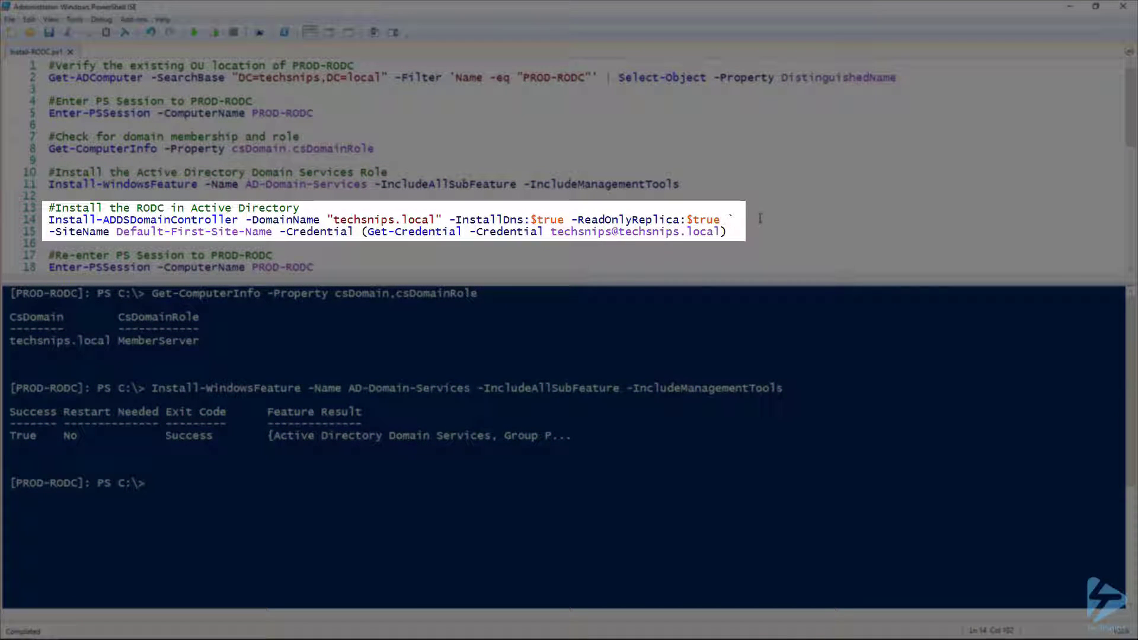
Run the two-line Install-ADDSDomainController command for a read-only DC in techsnips.local.
double_click(142, 219)
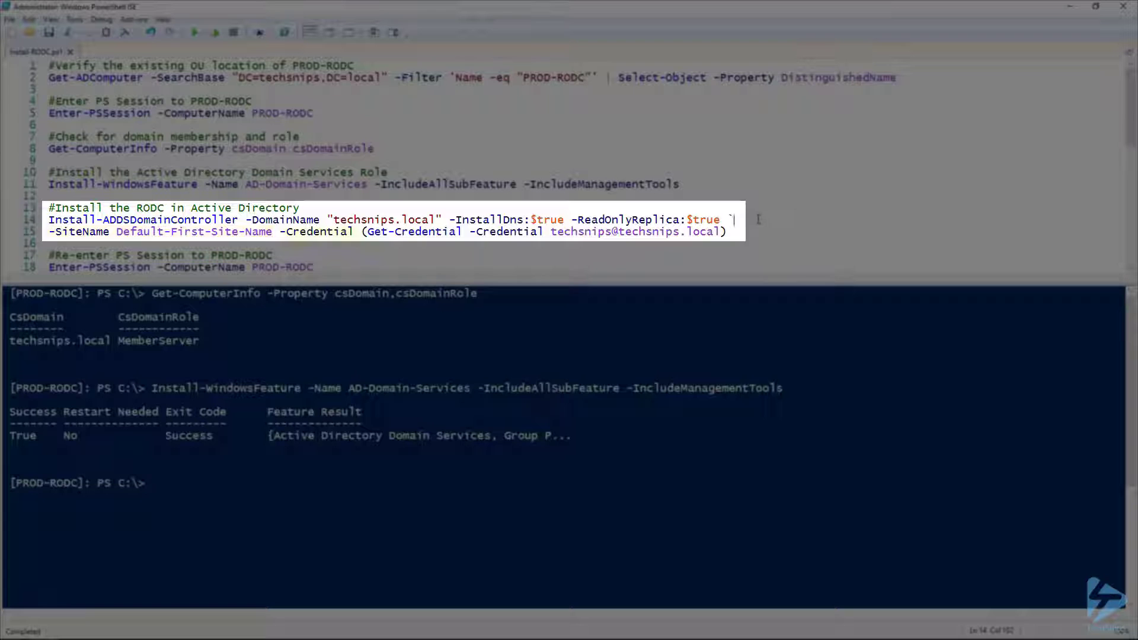
double_click(317, 232)
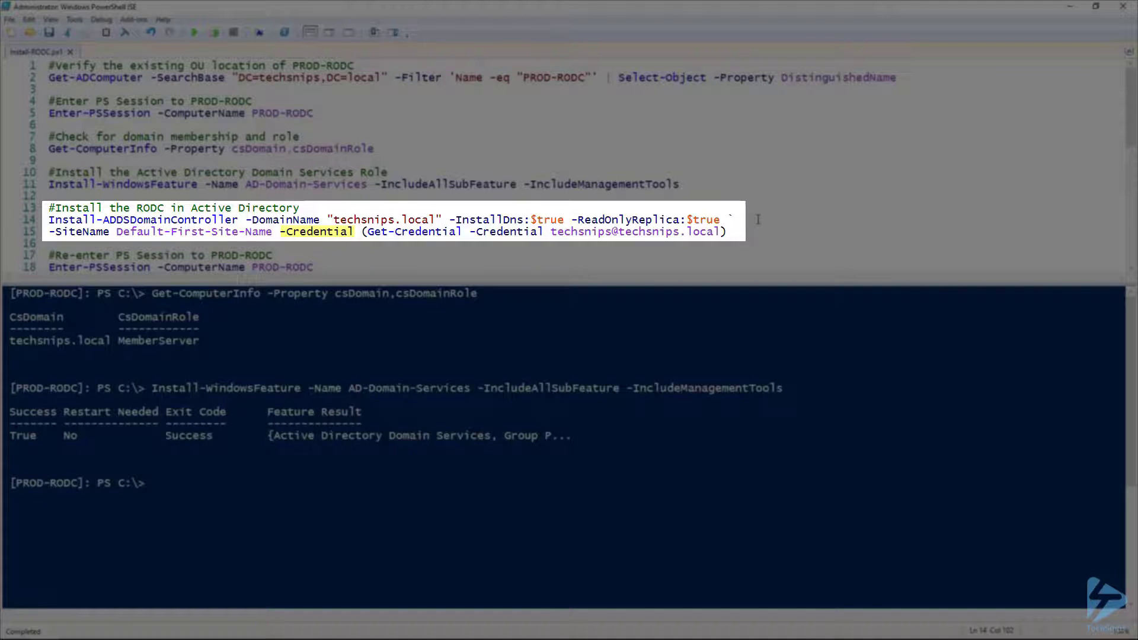
click(213, 32)
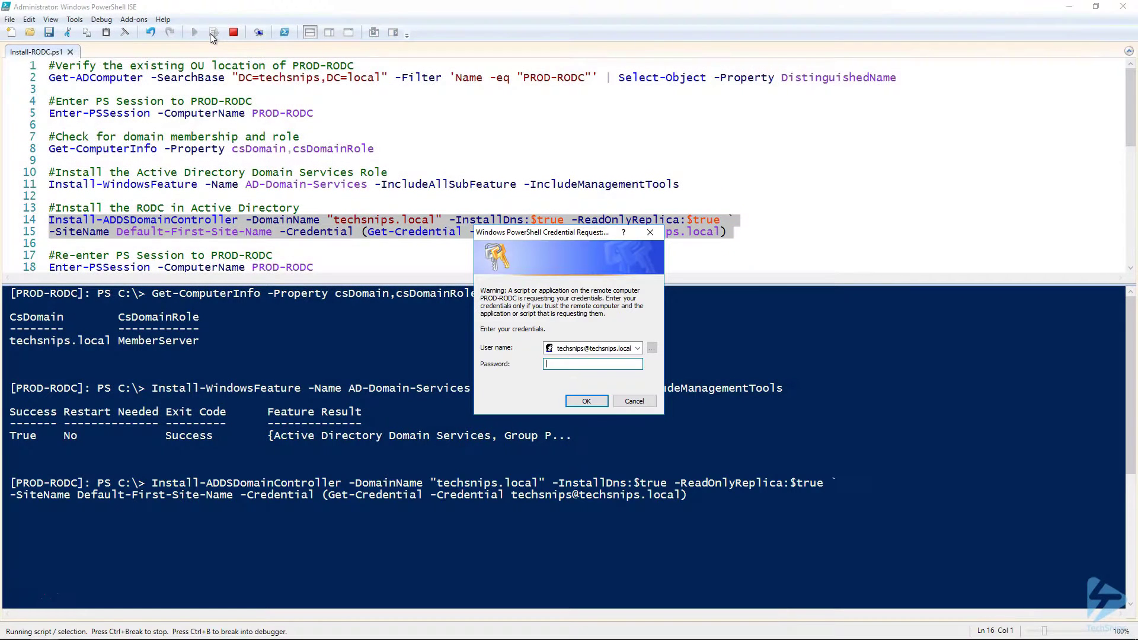
Supply the domain credentials and confirmed Safe Mode password, and approve continuing.
text(••)
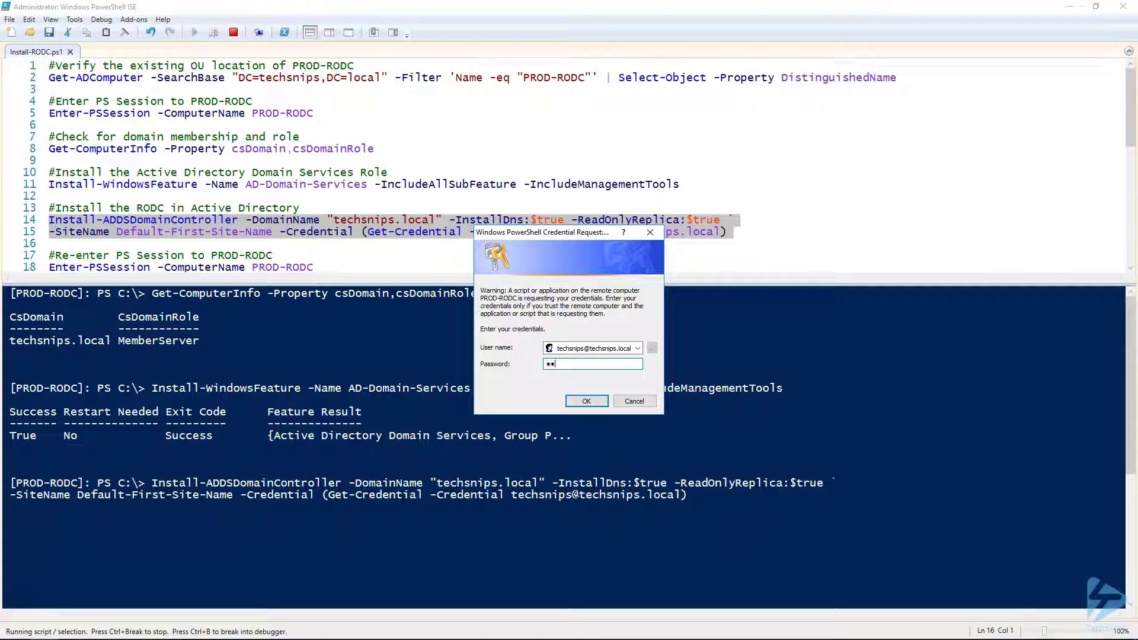
click(585, 401)
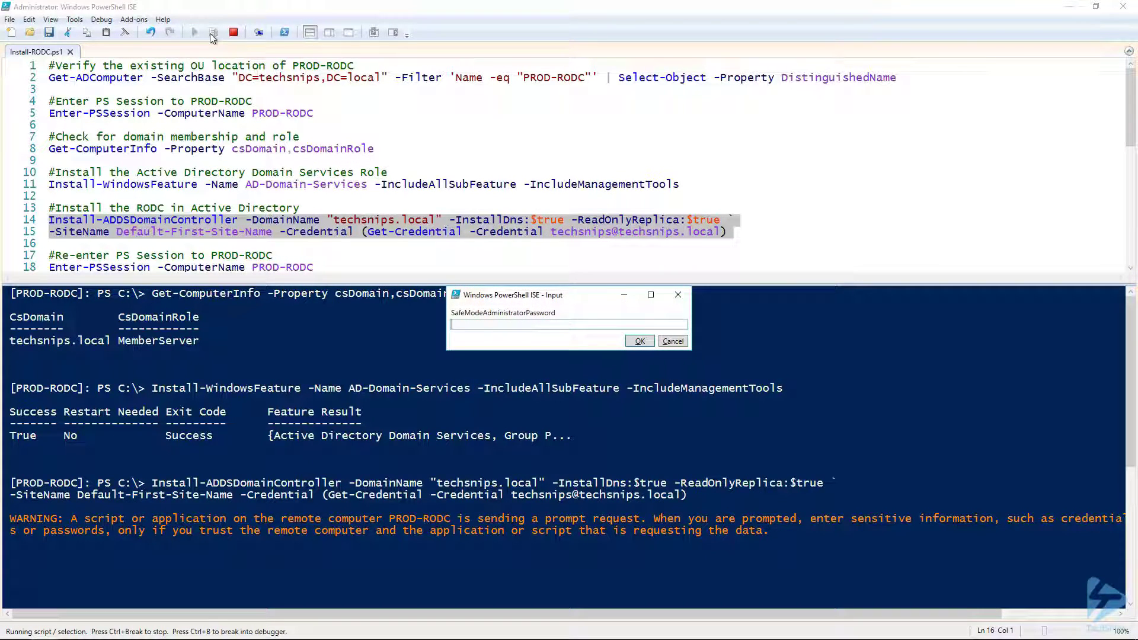
click(637, 342)
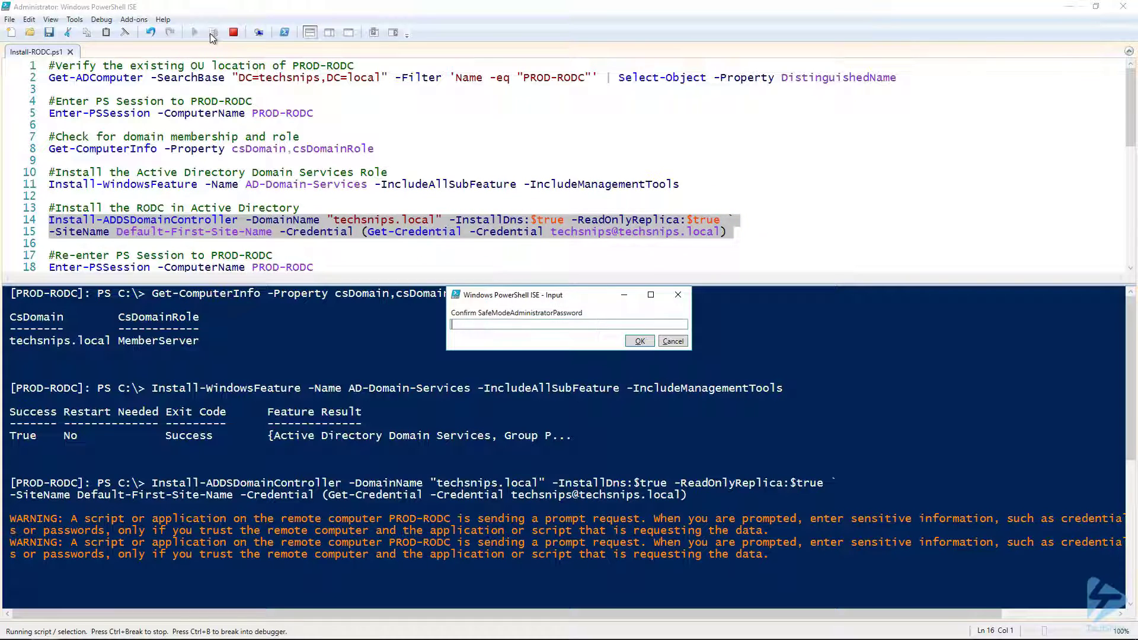
text(password)
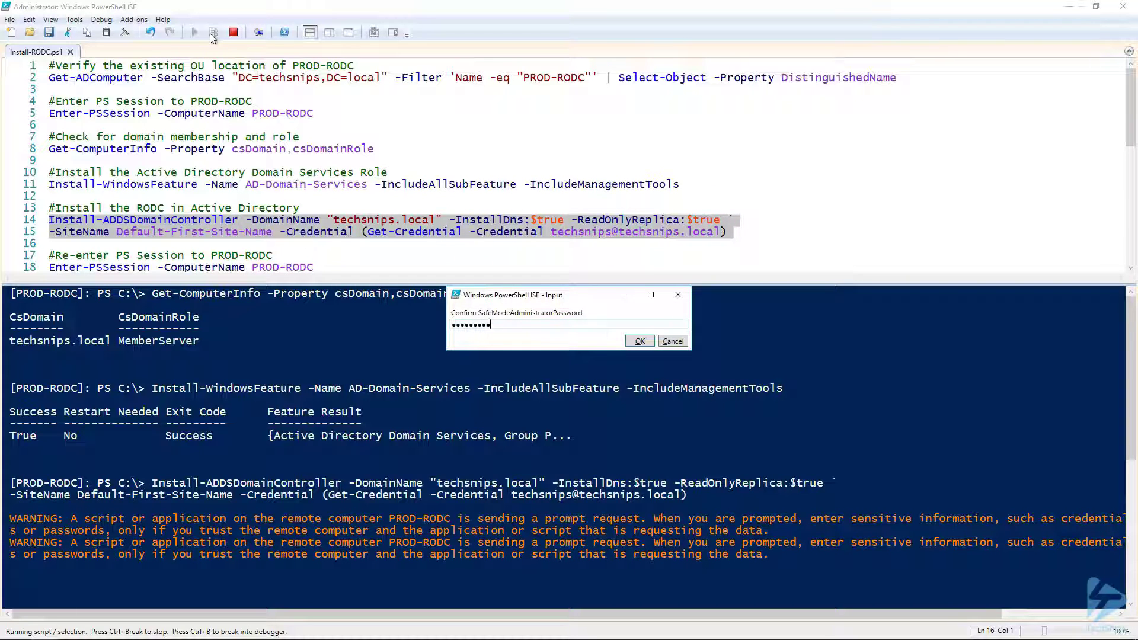
click(638, 341)
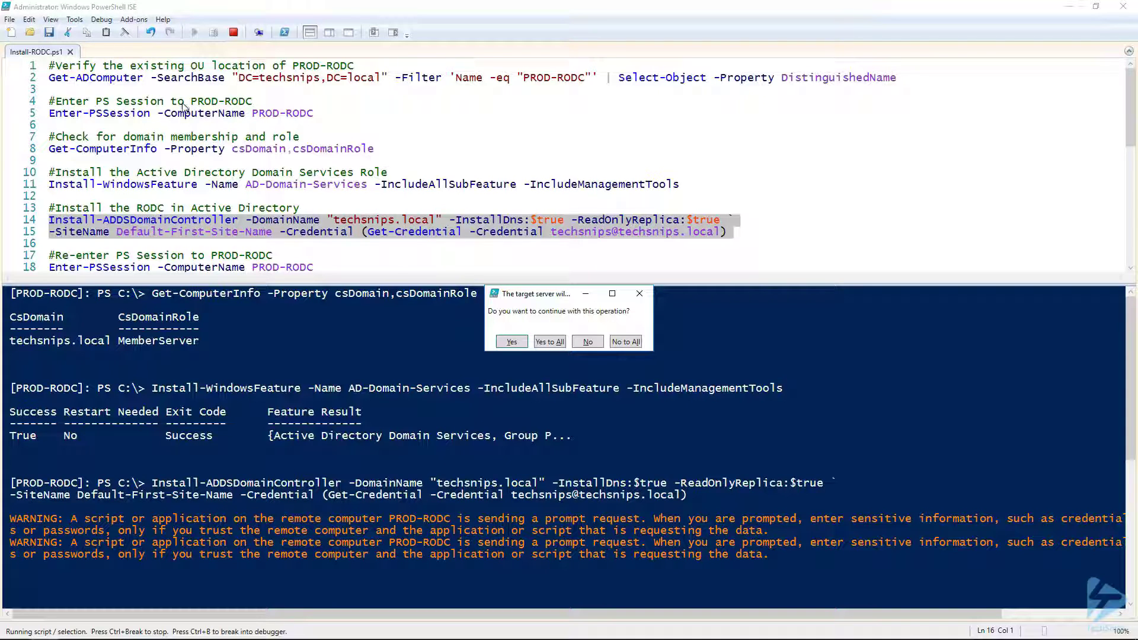
click(511, 341)
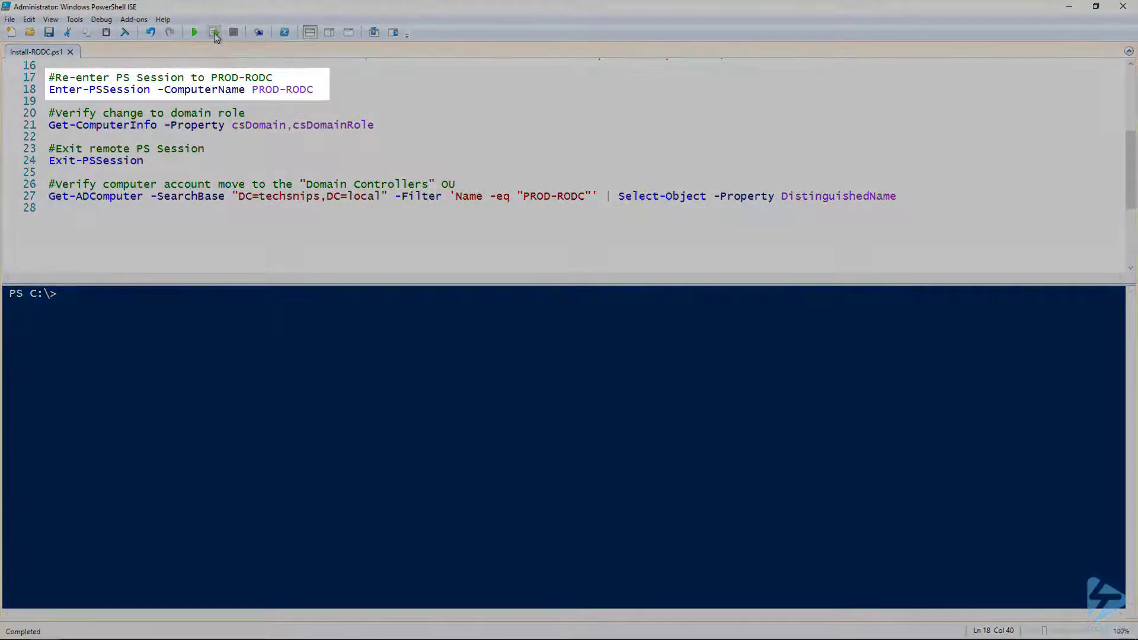
Run Enter-PSSession -ComputerName PROD-RODC to reconnect after installation.
click(214, 32)
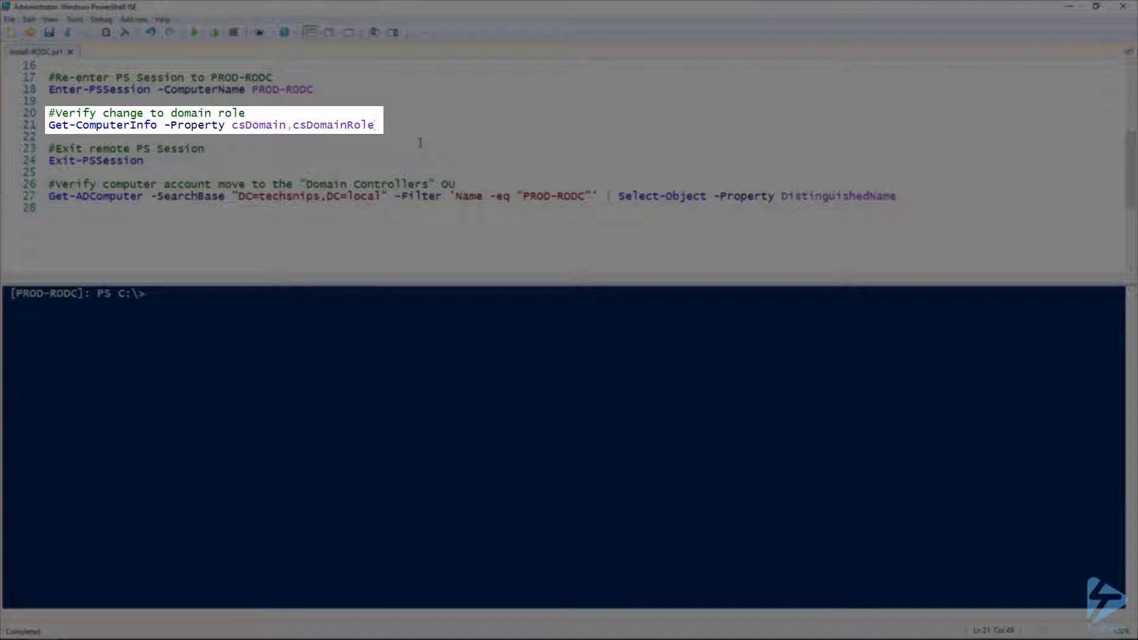
Run Get-ComputerInfo showing the BackupDomainController role, then select the Exit-PSSession line.
click(213, 32)
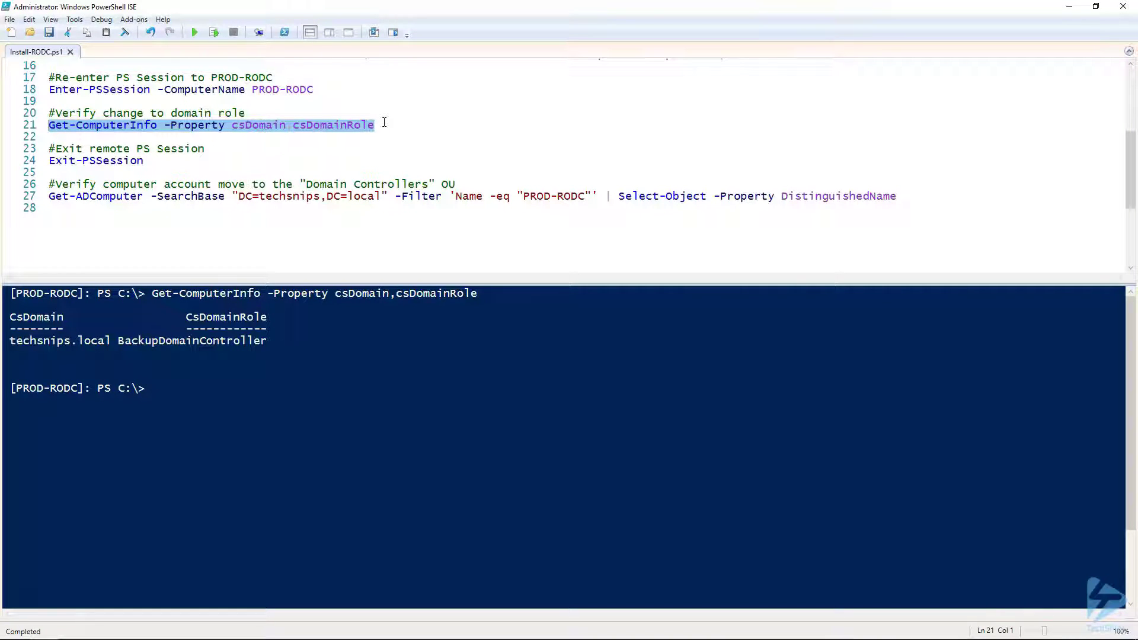
click(145, 161)
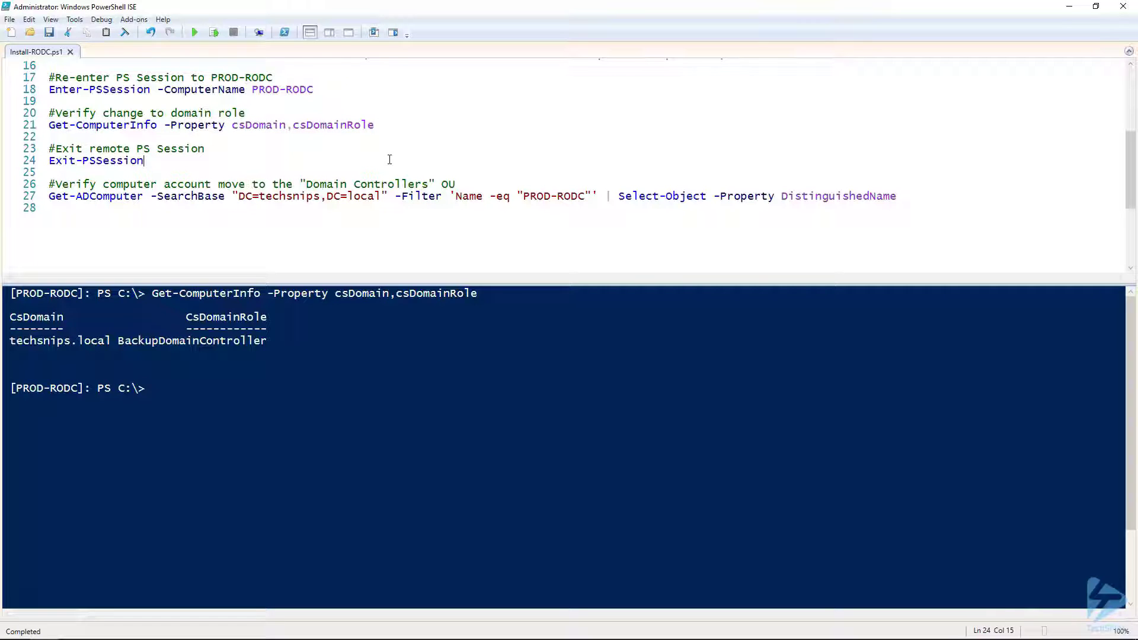